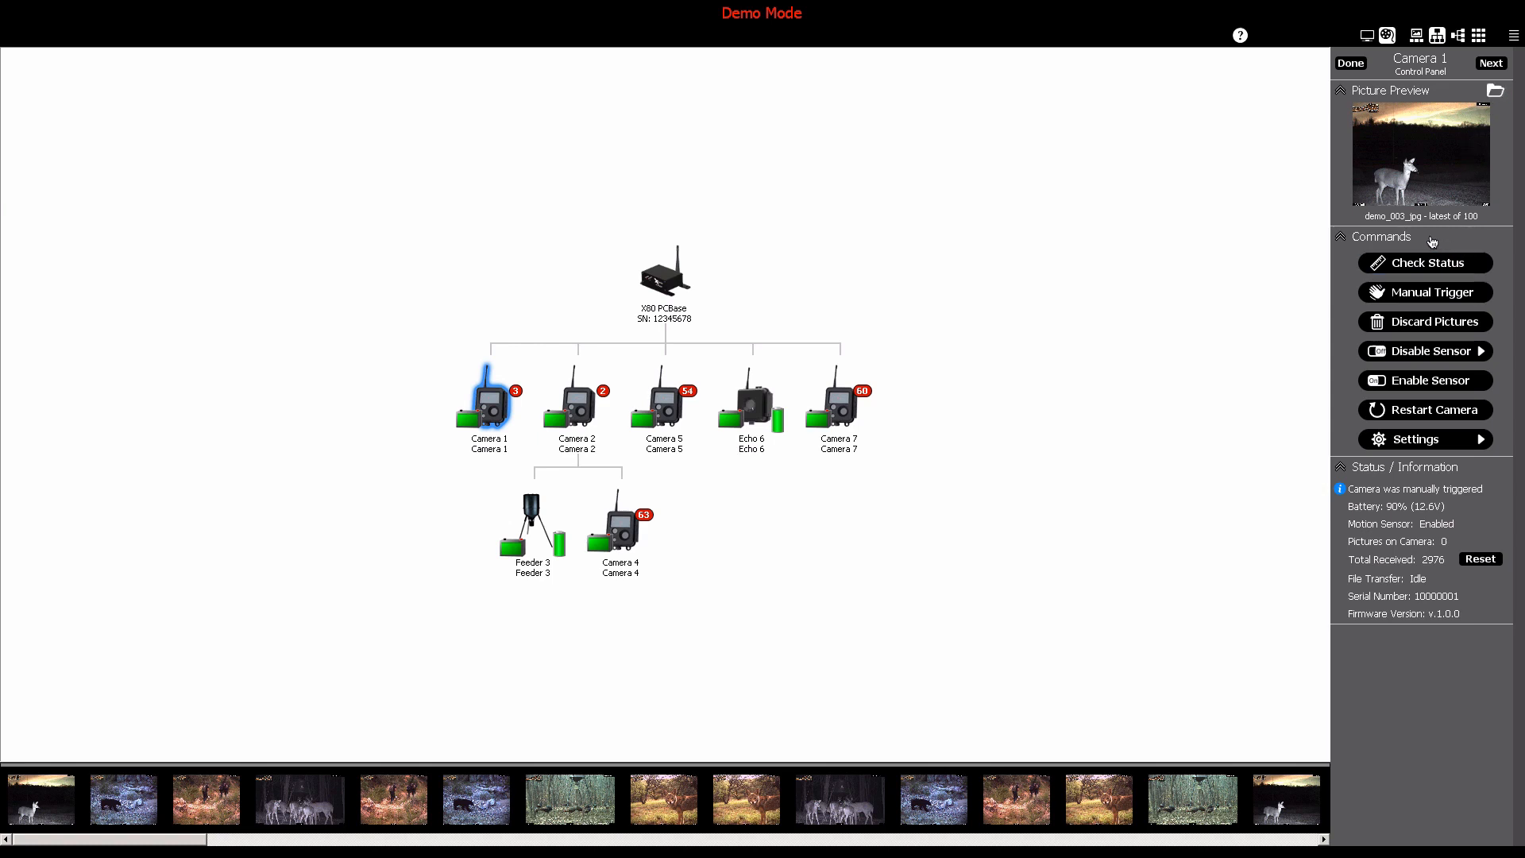
{"action": "mouse_move", "coordinate": [1371, 237]}
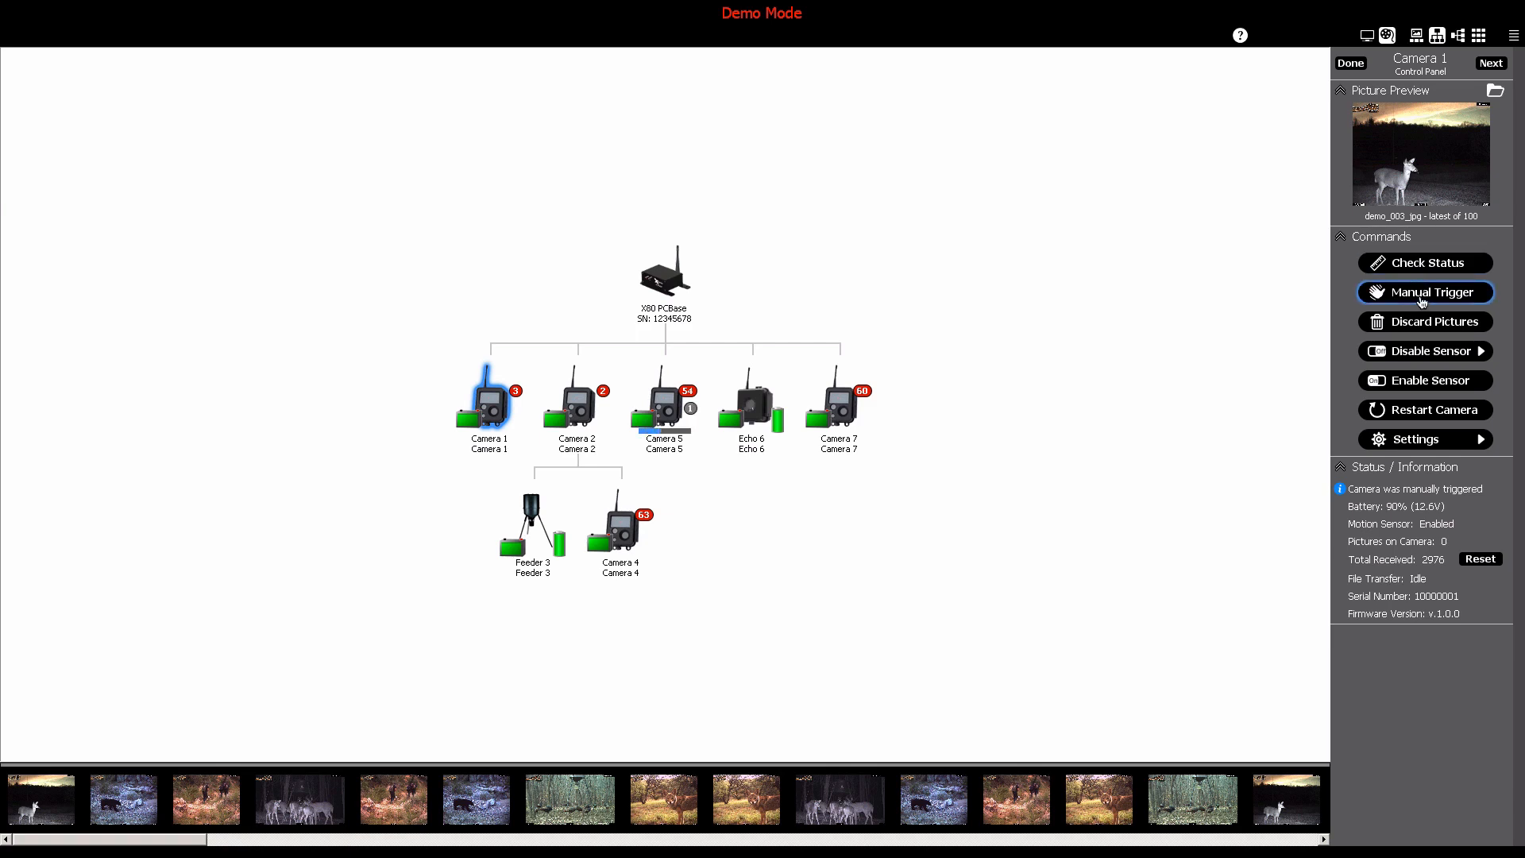
{"action": "mouse_move", "coordinate": [1423, 349]}
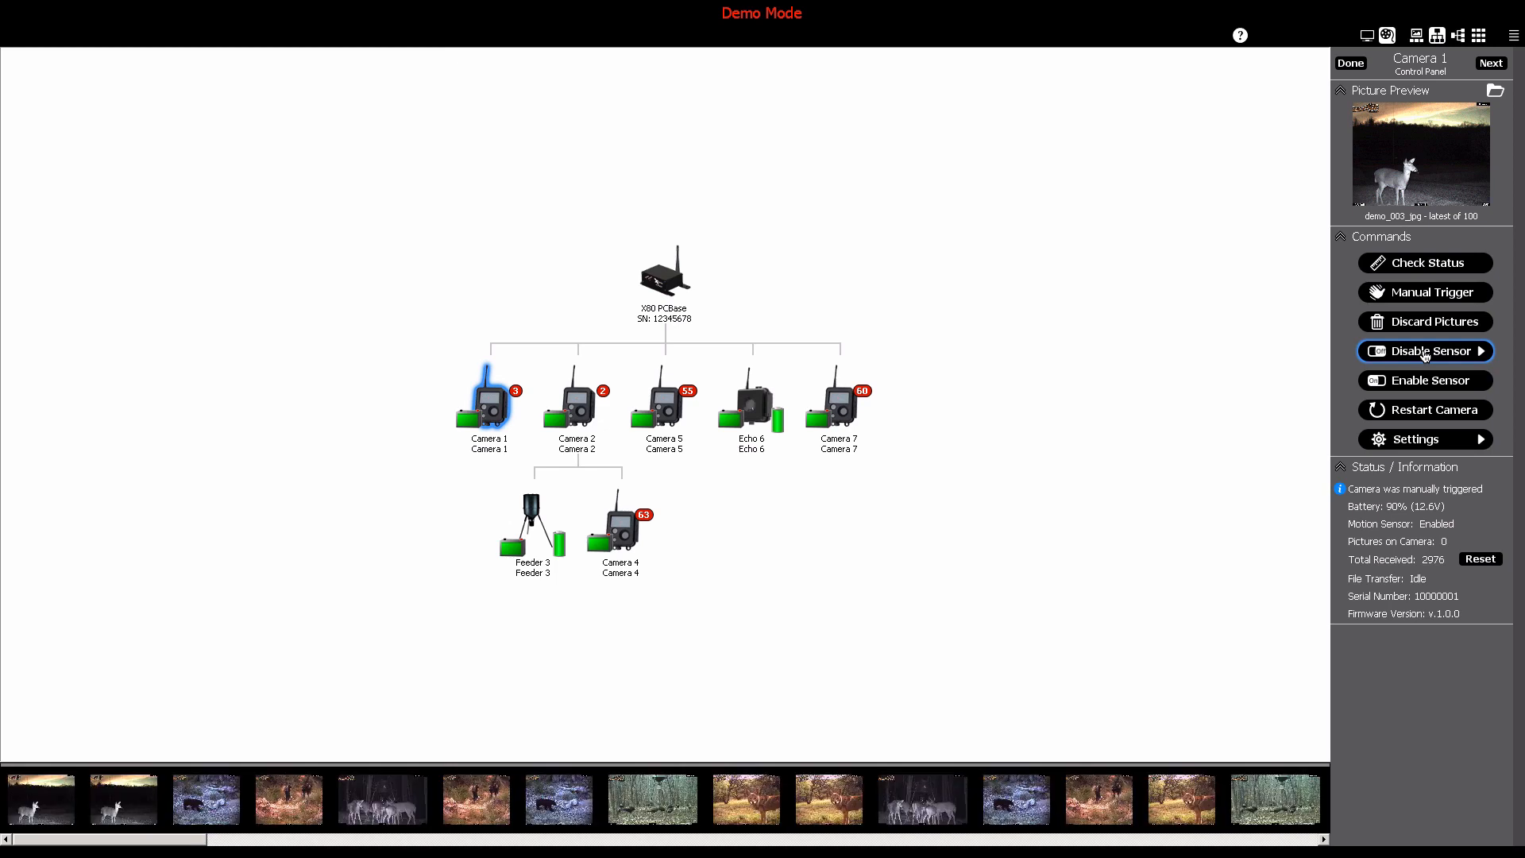
{"action": "mouse_move", "coordinate": [1423, 410]}
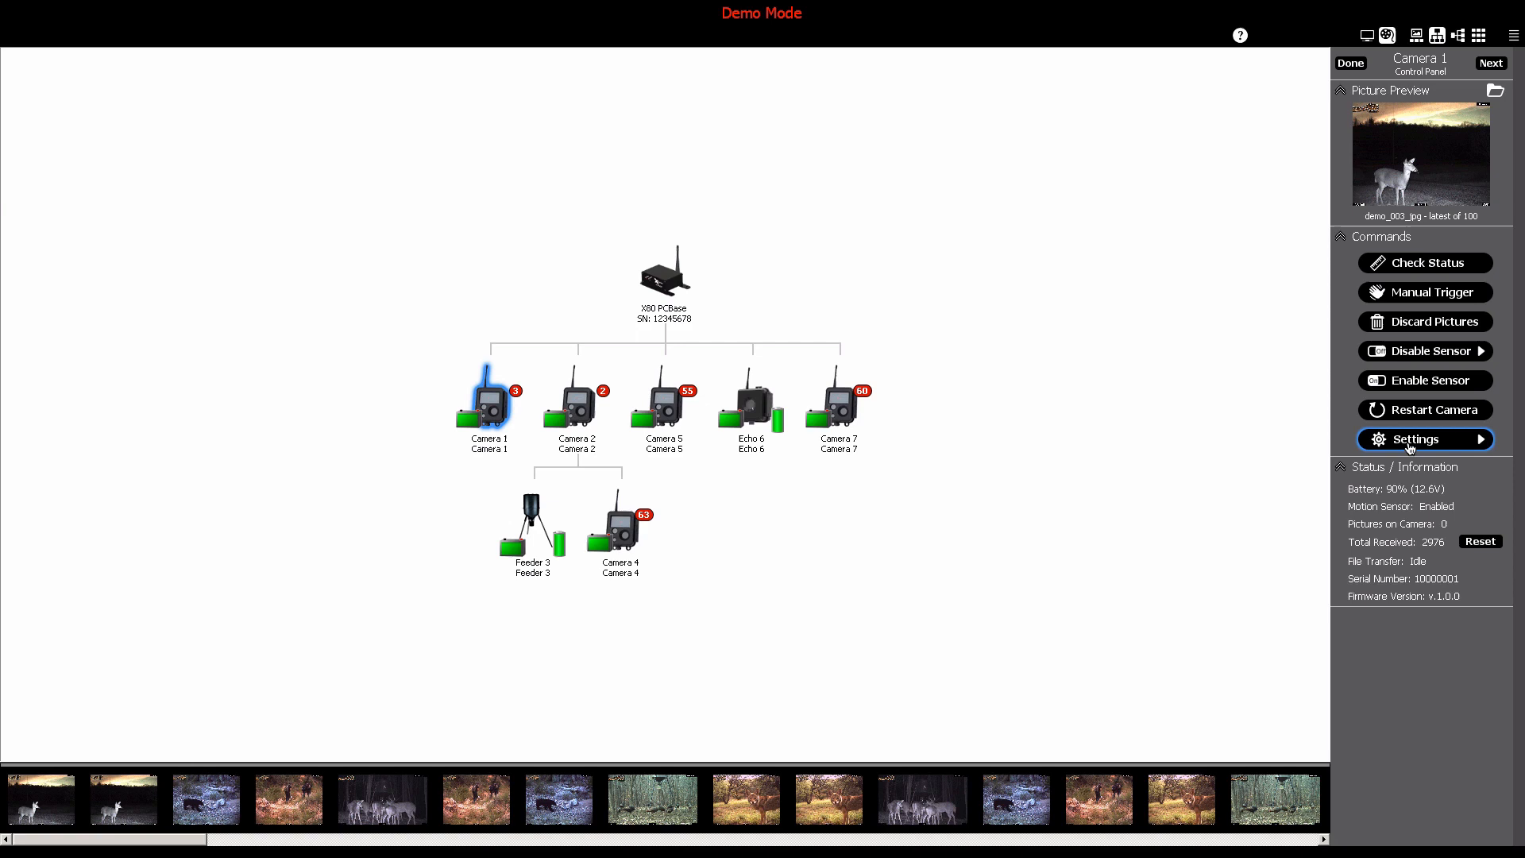
{"action": "mouse_move", "coordinate": [1355, 266]}
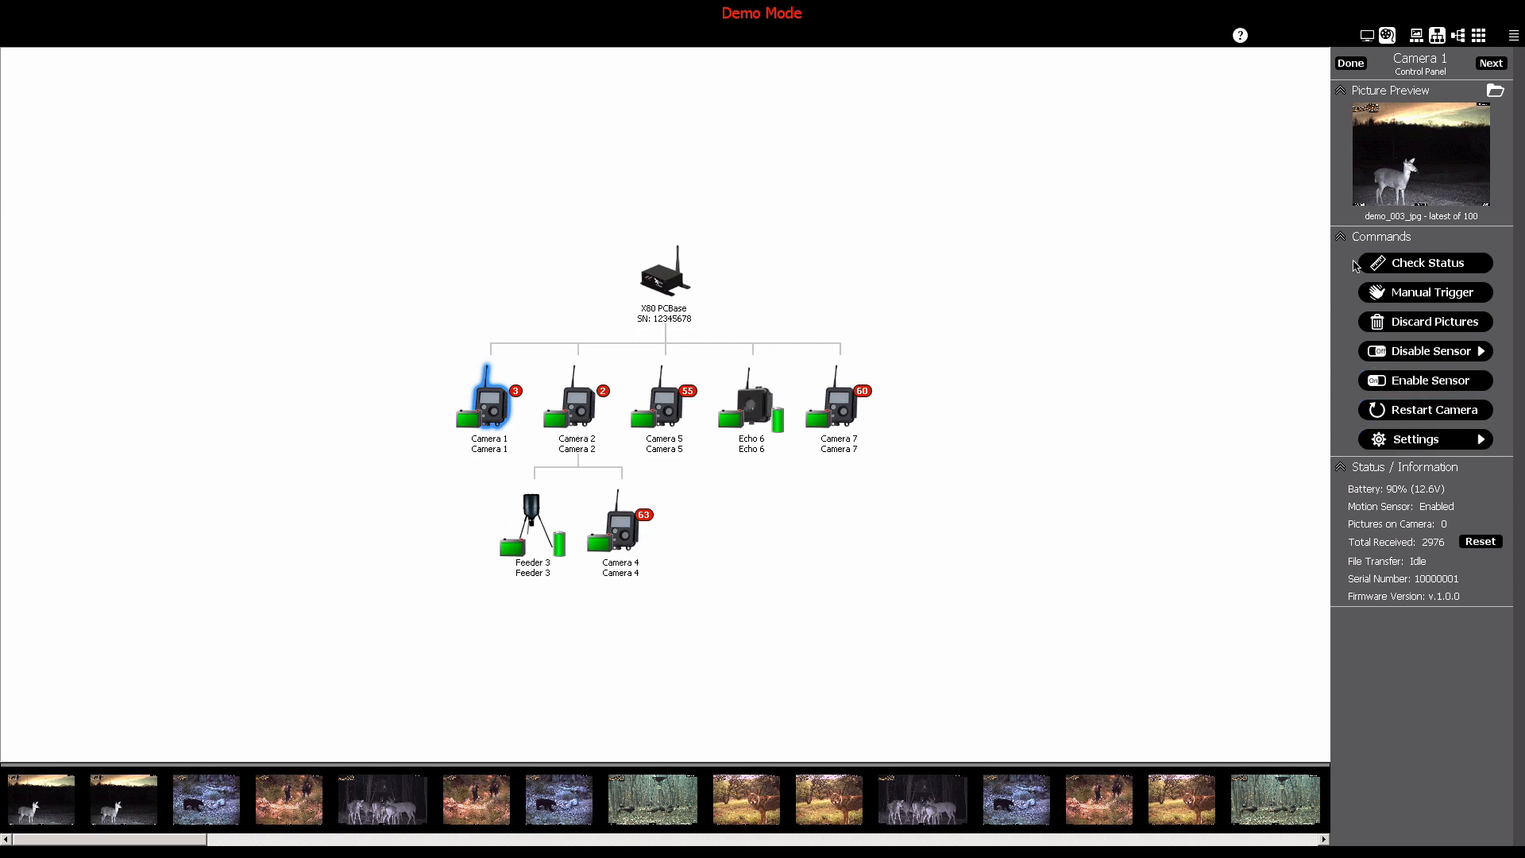
- Check Camera 1's status, reporting a signal of 5 of 8 bars (-70 dBm)
{"action": "left_click", "coordinate": [1423, 262]}
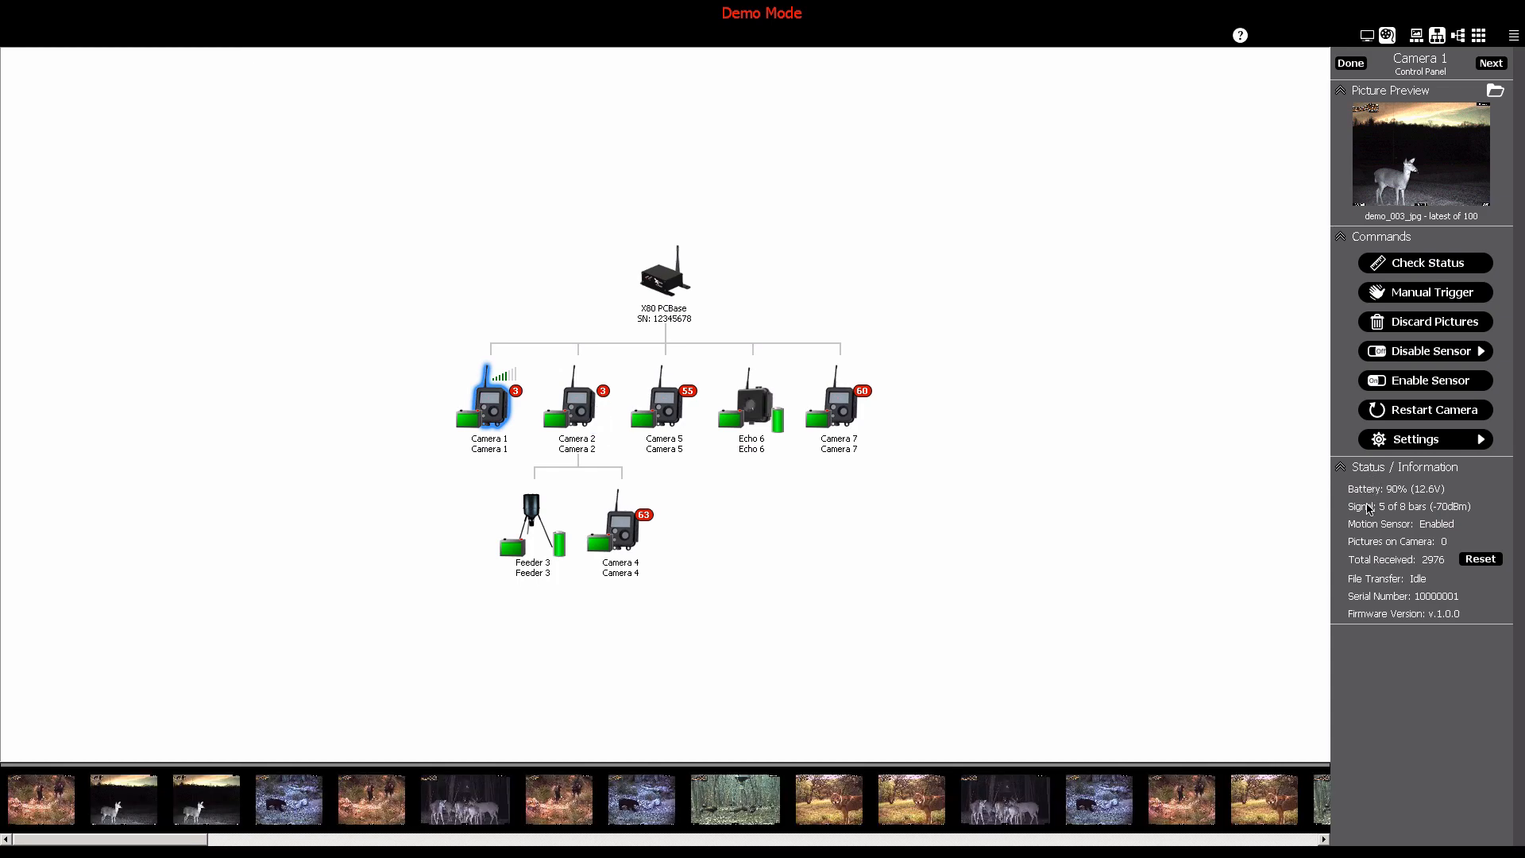
{"action": "mouse_move", "coordinate": [1368, 543]}
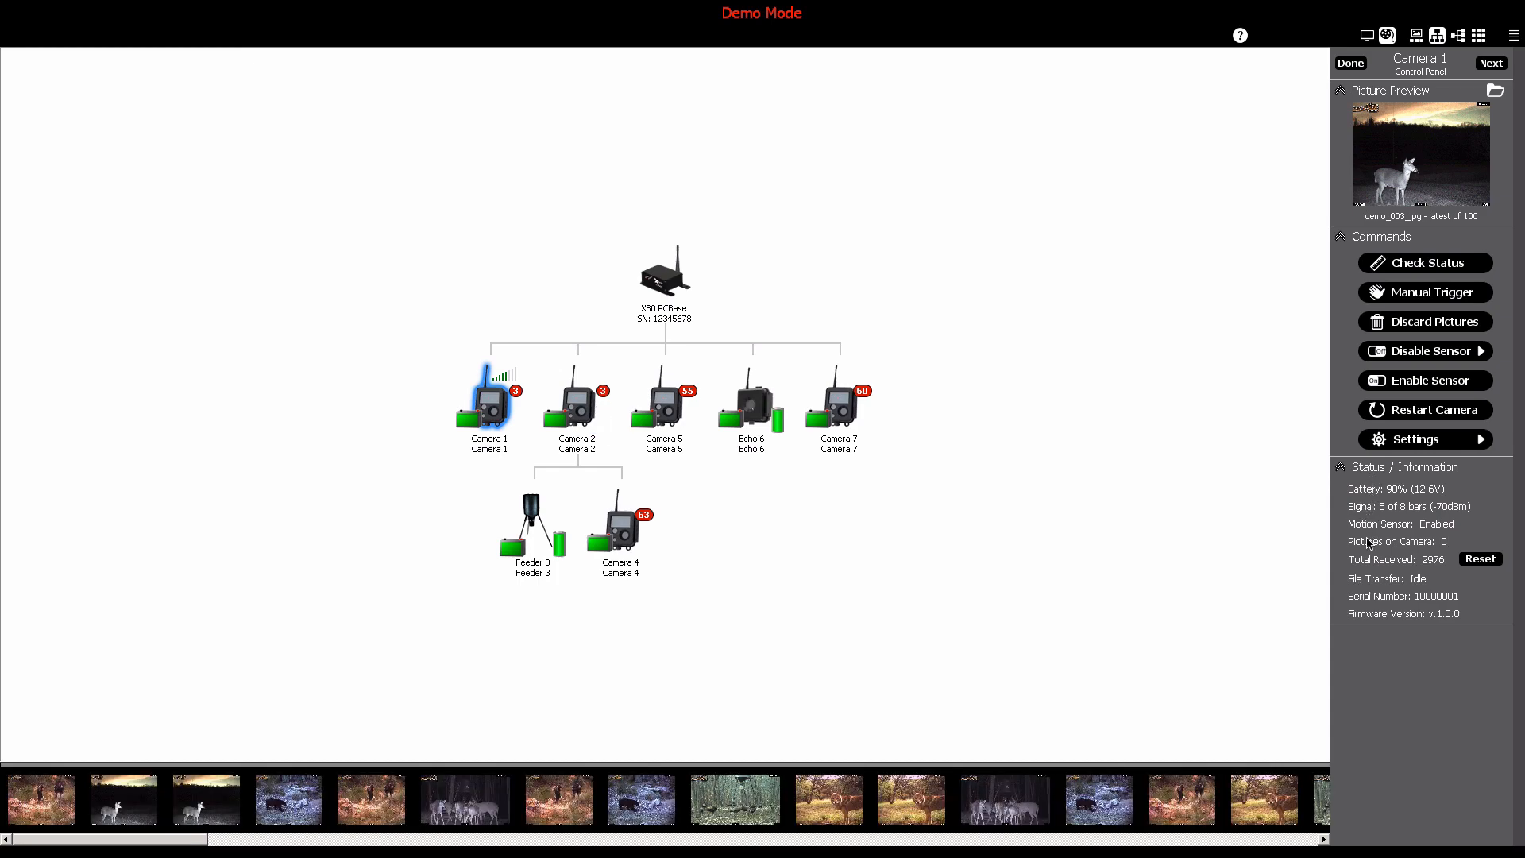
{"action": "mouse_move", "coordinate": [1366, 591]}
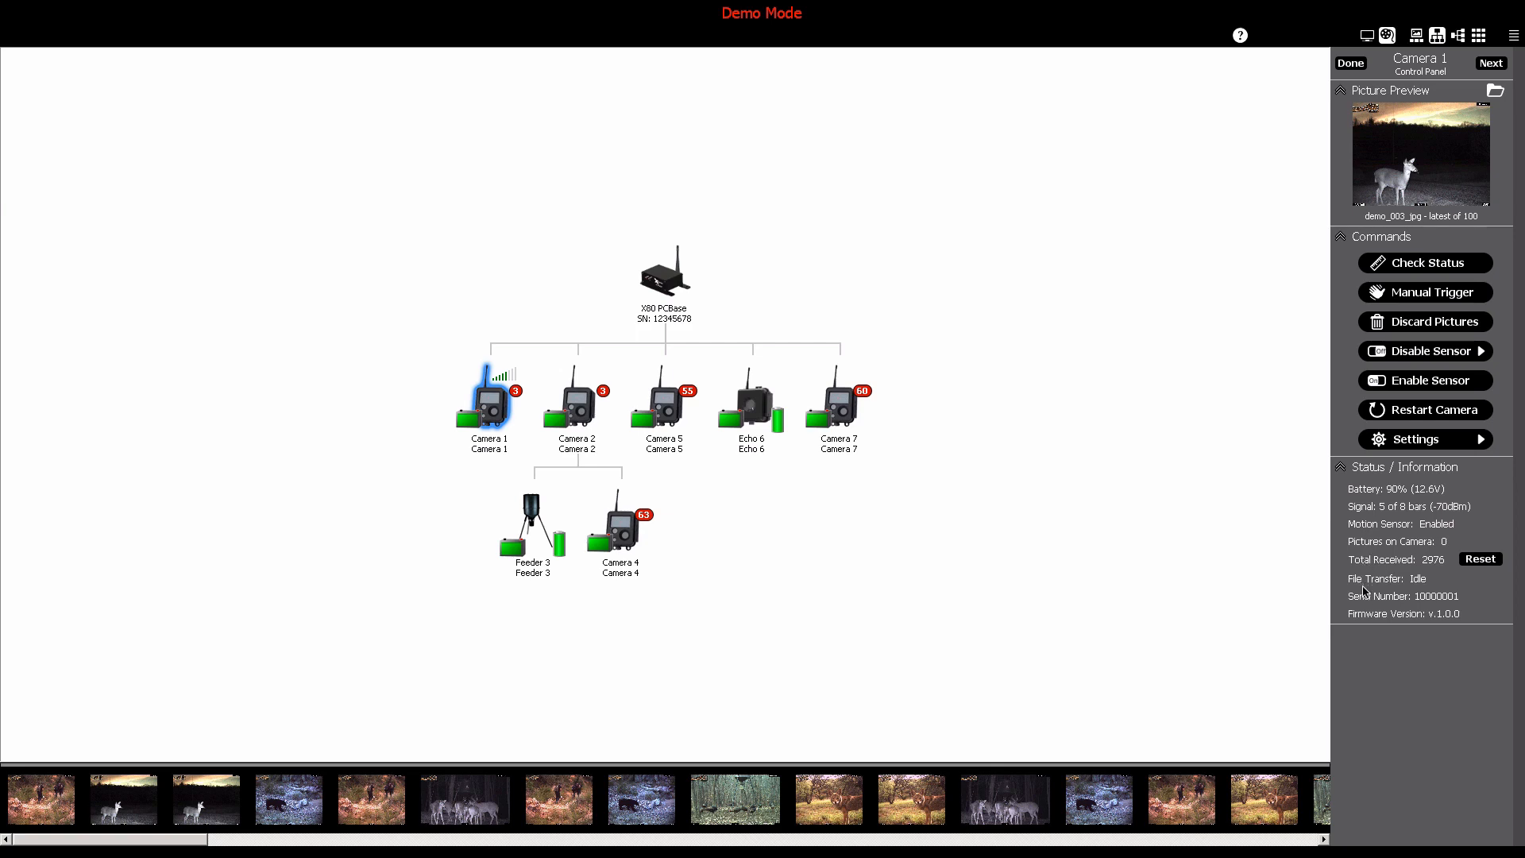
{"action": "mouse_move", "coordinate": [1406, 586]}
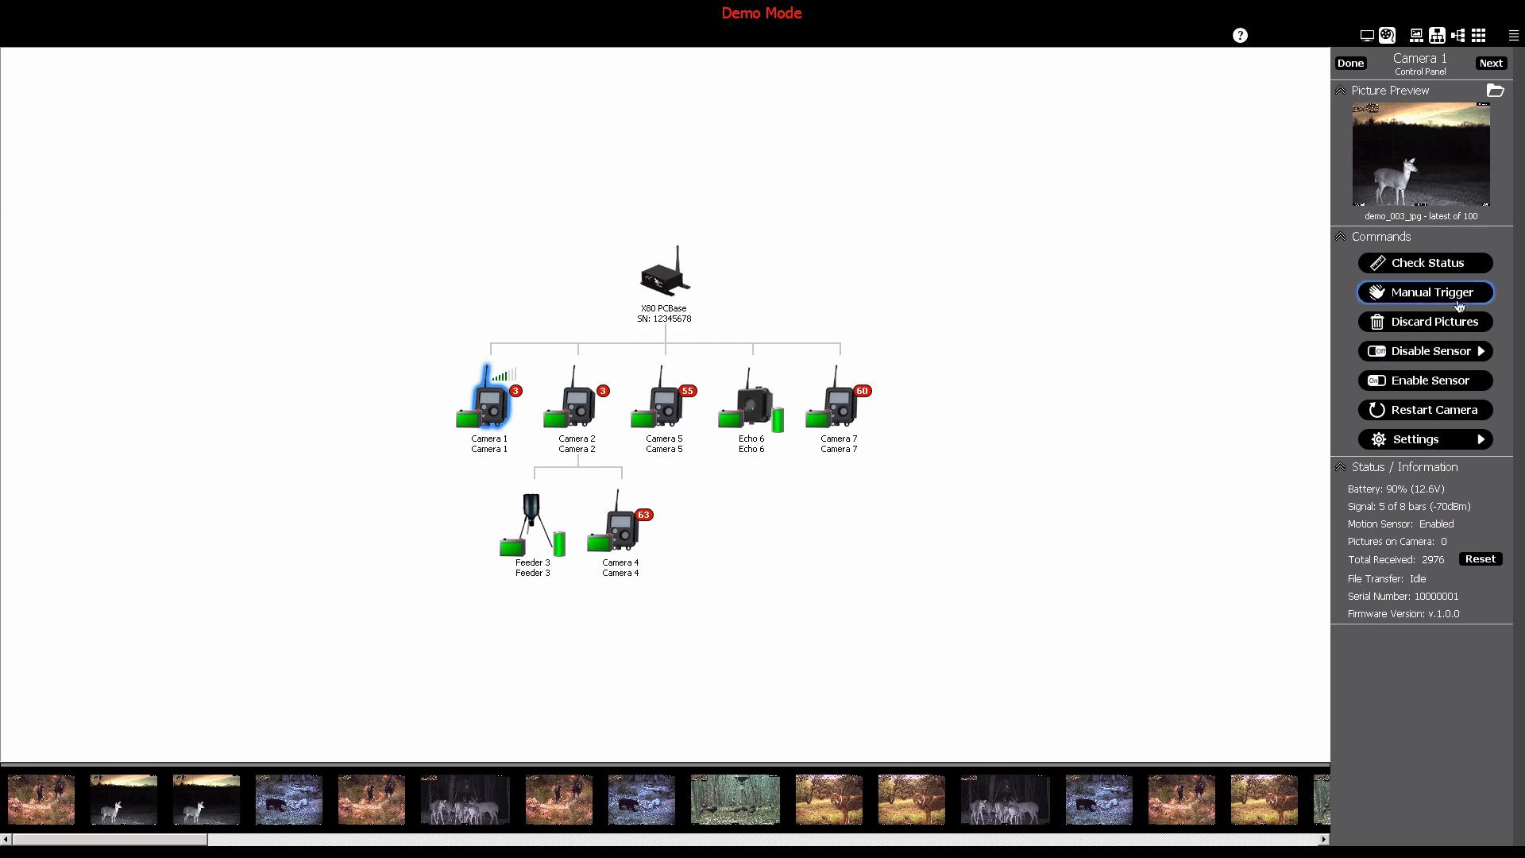
- Manually trigger Camera 1 so a new picture arrives, raising the total received to 2977
{"action": "left_click", "coordinate": [1423, 292]}
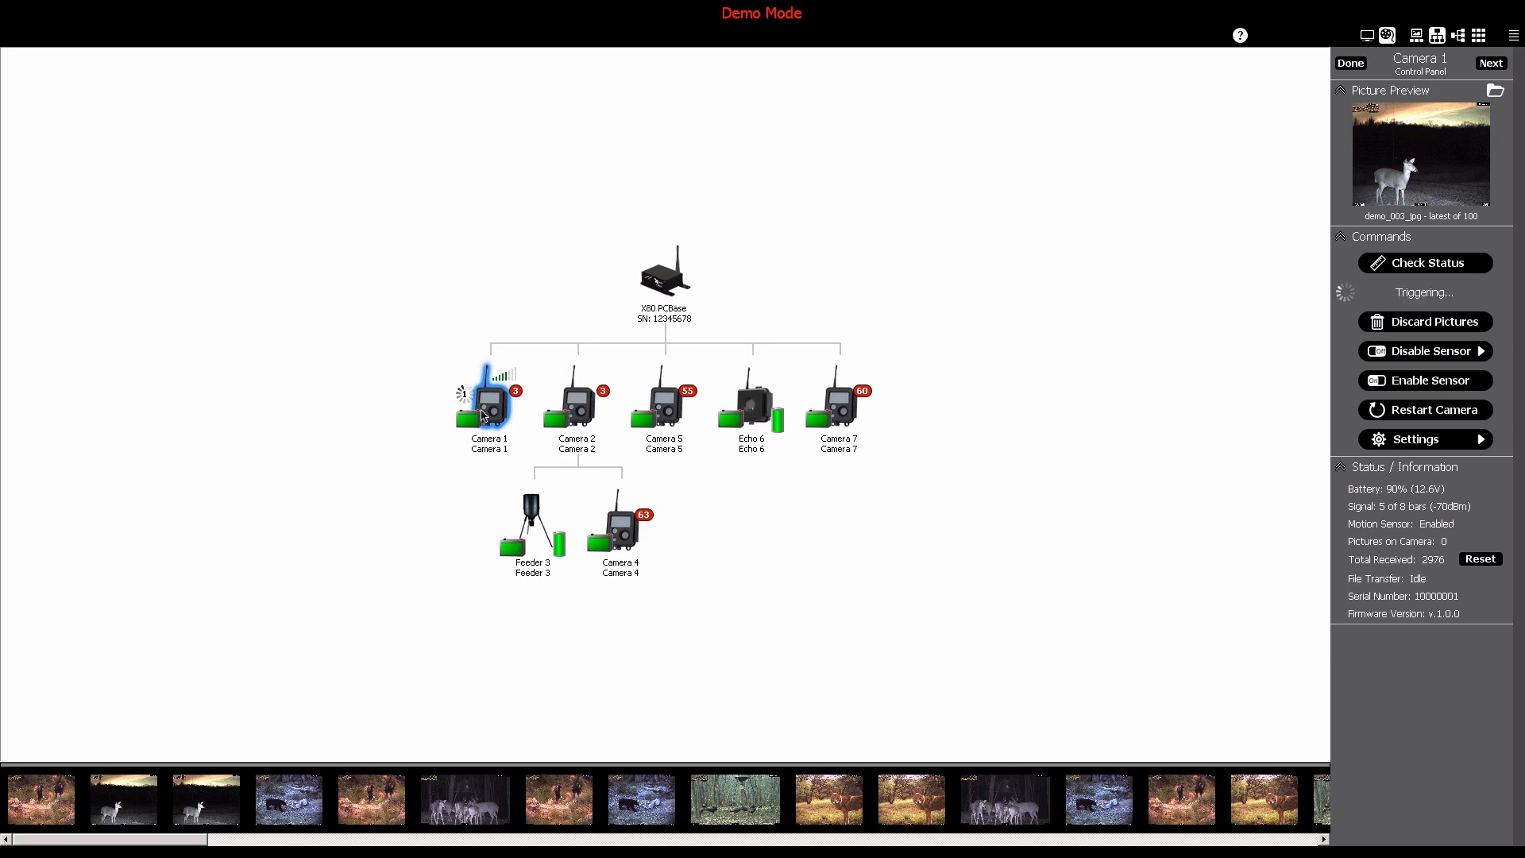
{"action": "left_click", "coordinate": [1423, 292]}
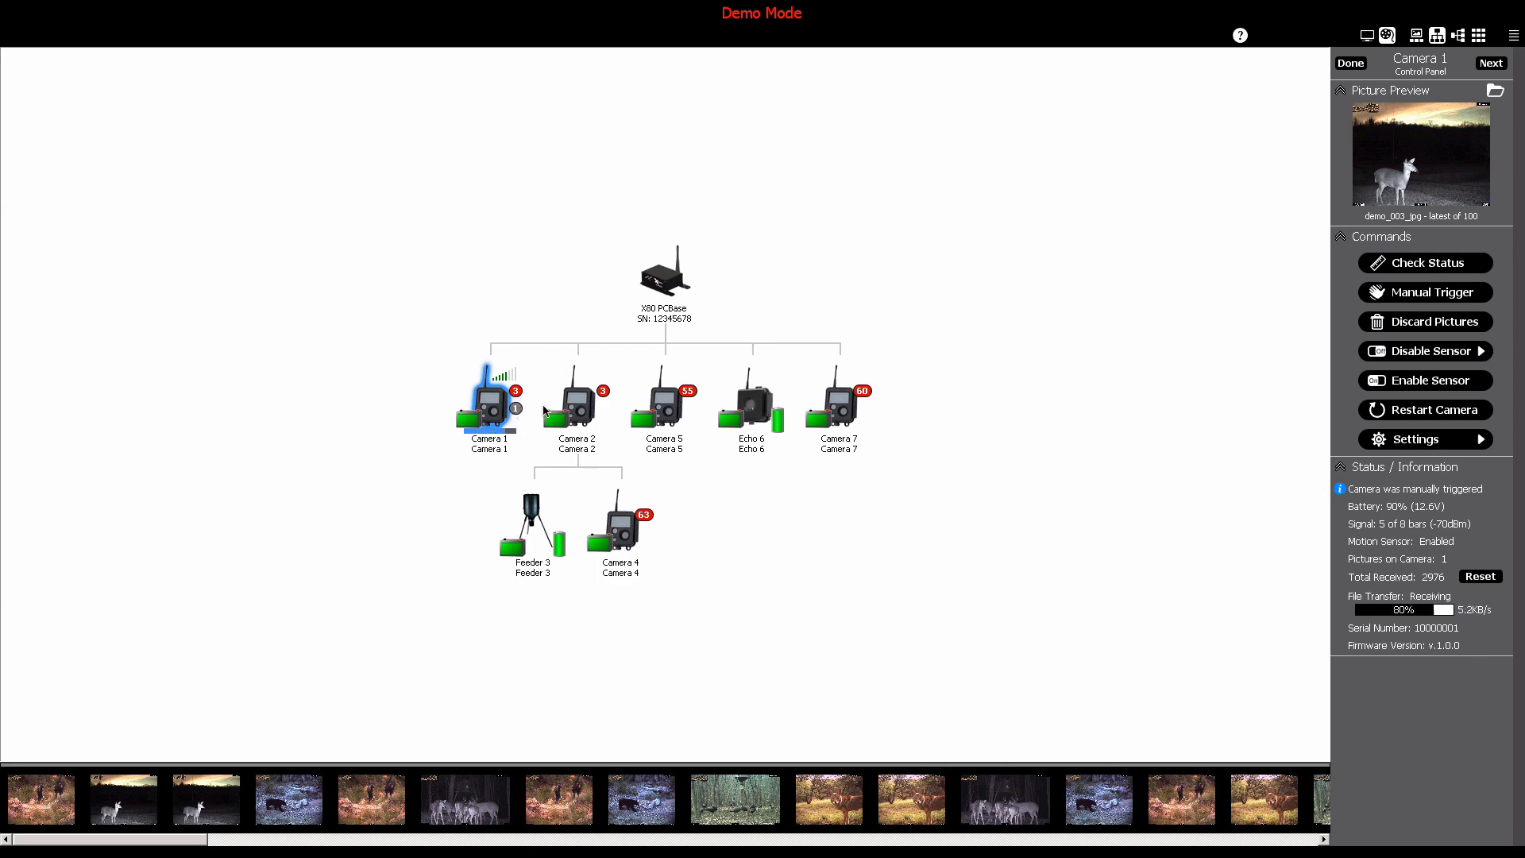
{"action": "left_click", "coordinate": [1423, 321]}
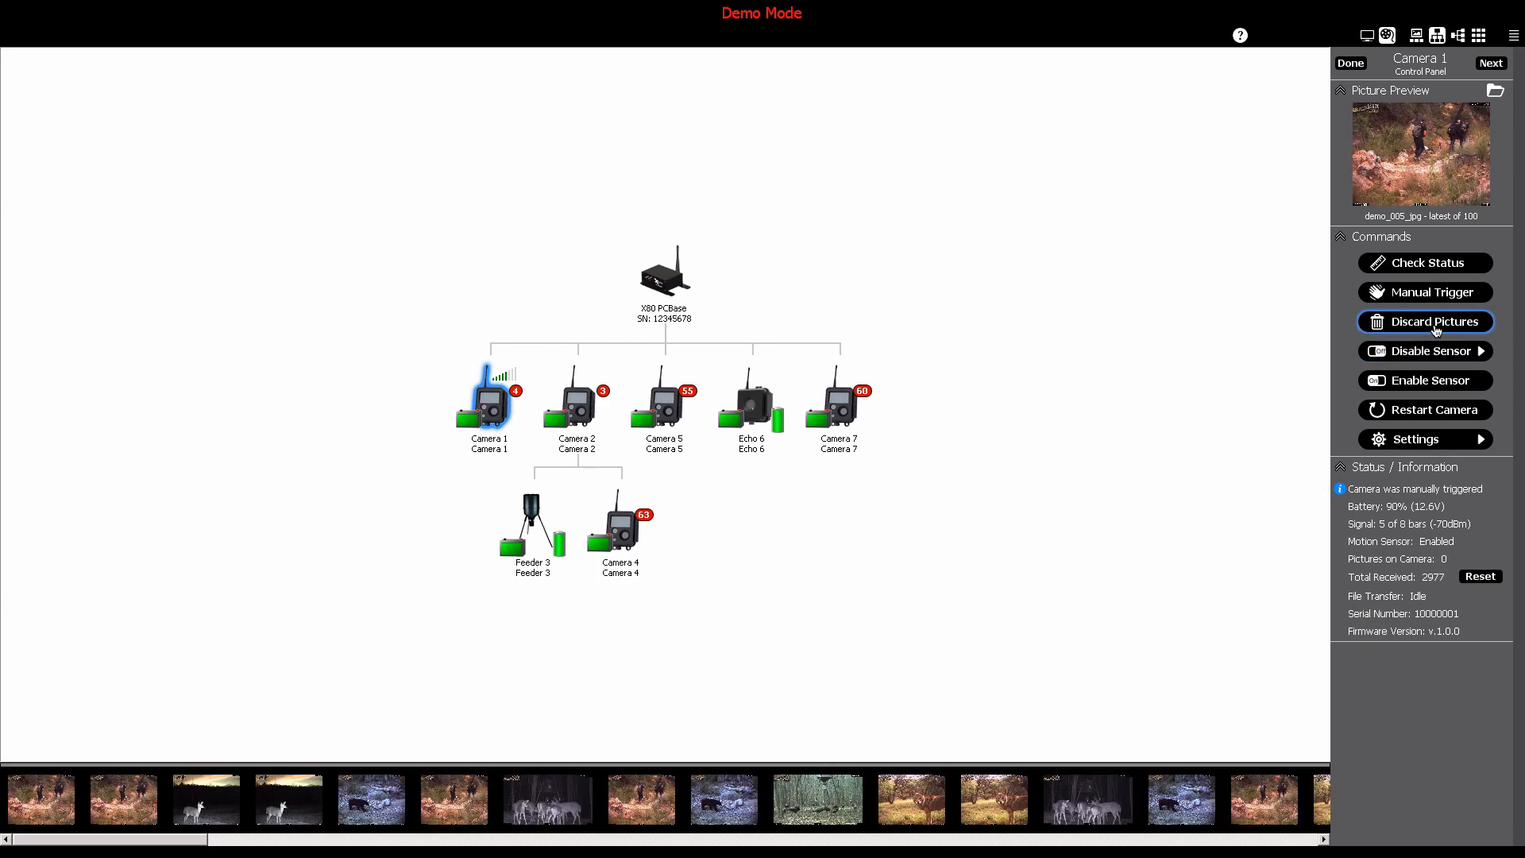
- Discard Camera 1's untransmitted pictures and confirm, leaving zero pictures on the camera
{"action": "left_click", "coordinate": [1423, 321]}
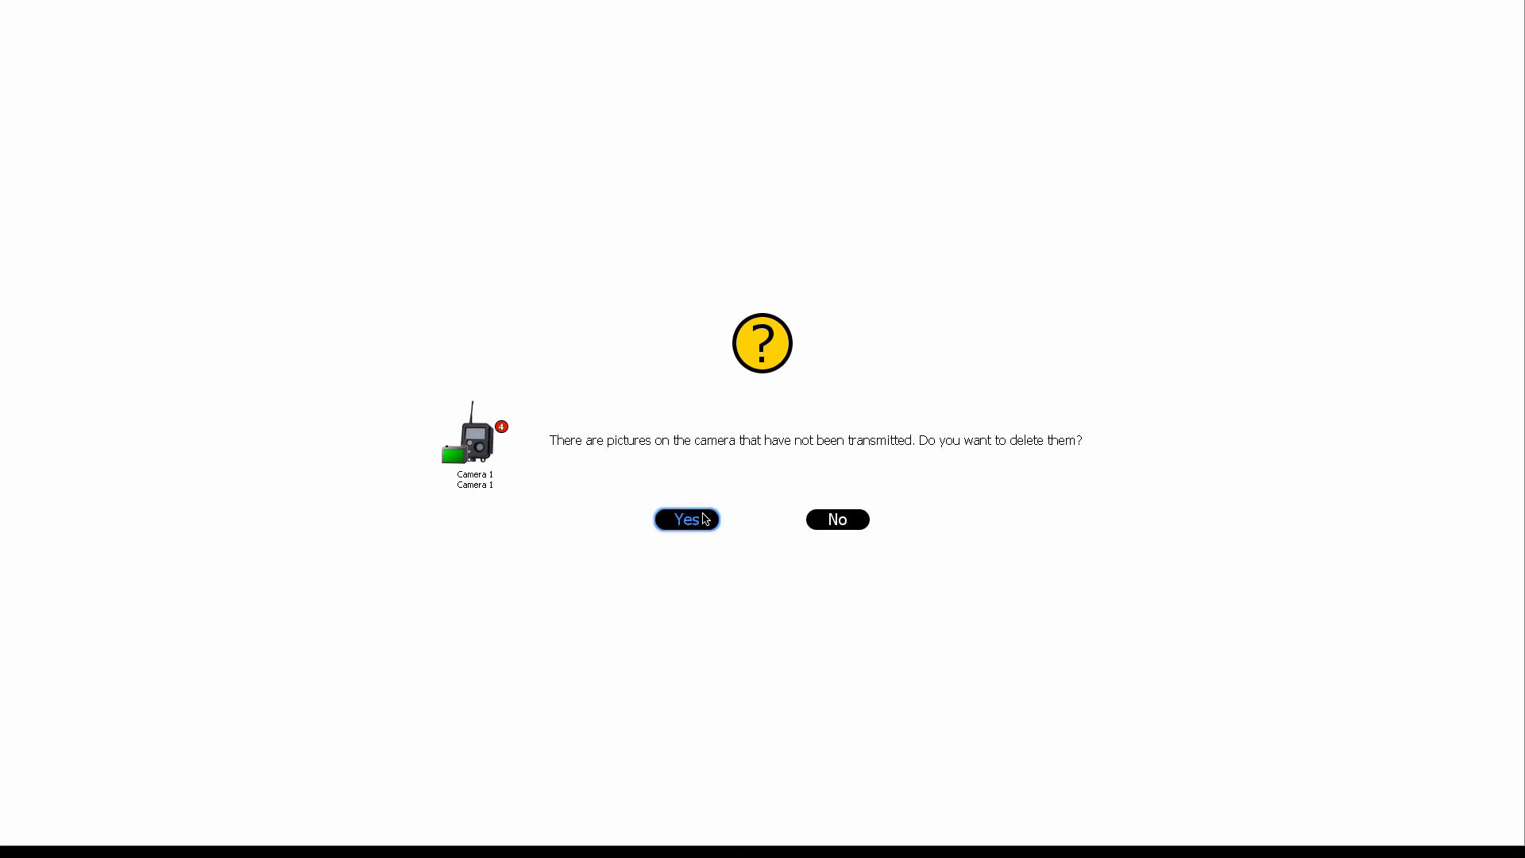
{"action": "left_click", "coordinate": [686, 517]}
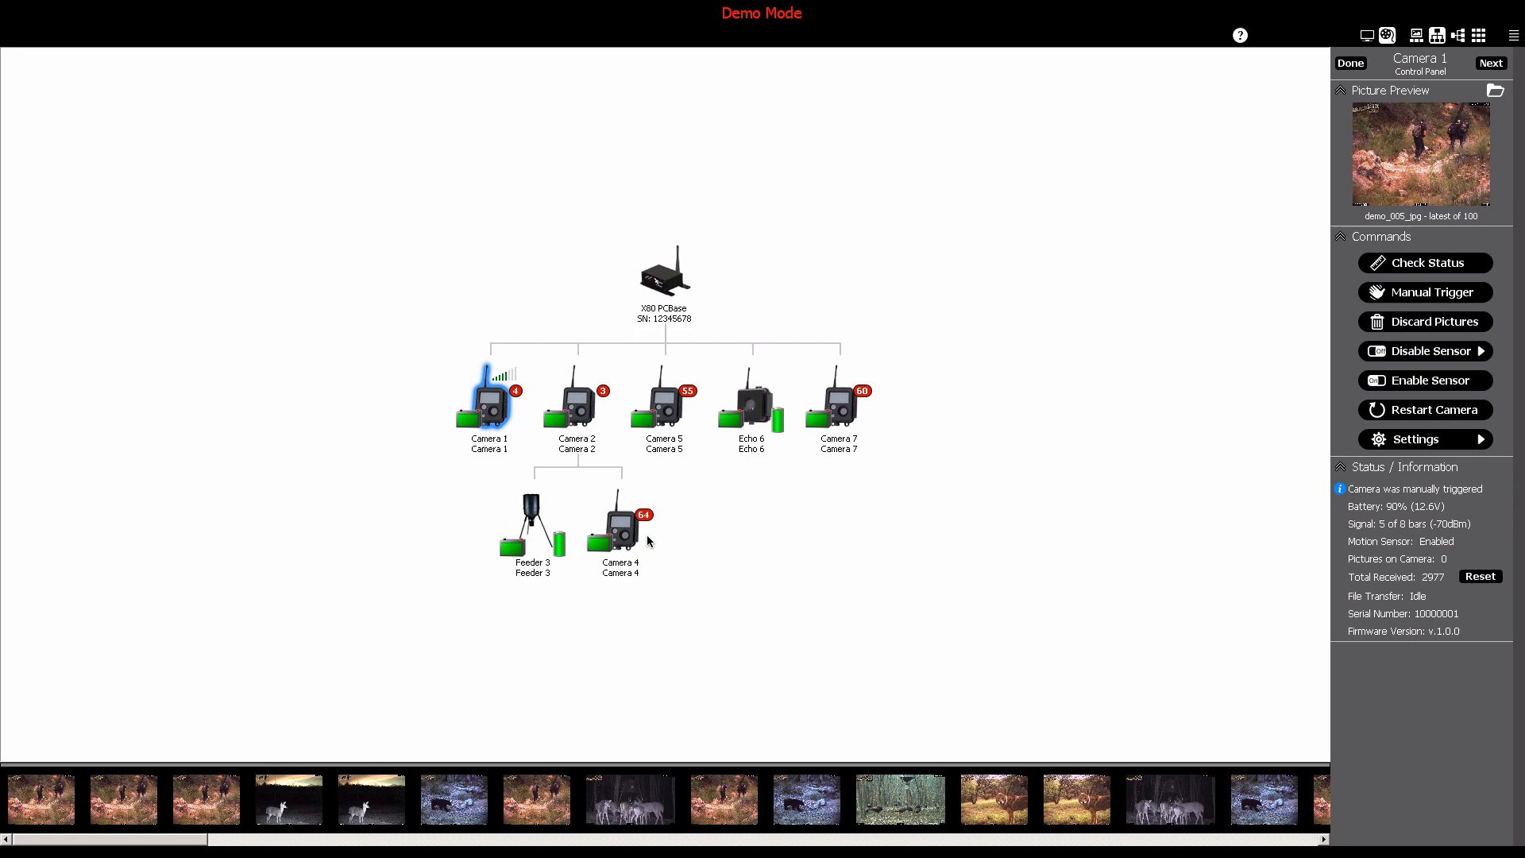
{"action": "mouse_move", "coordinate": [991, 514]}
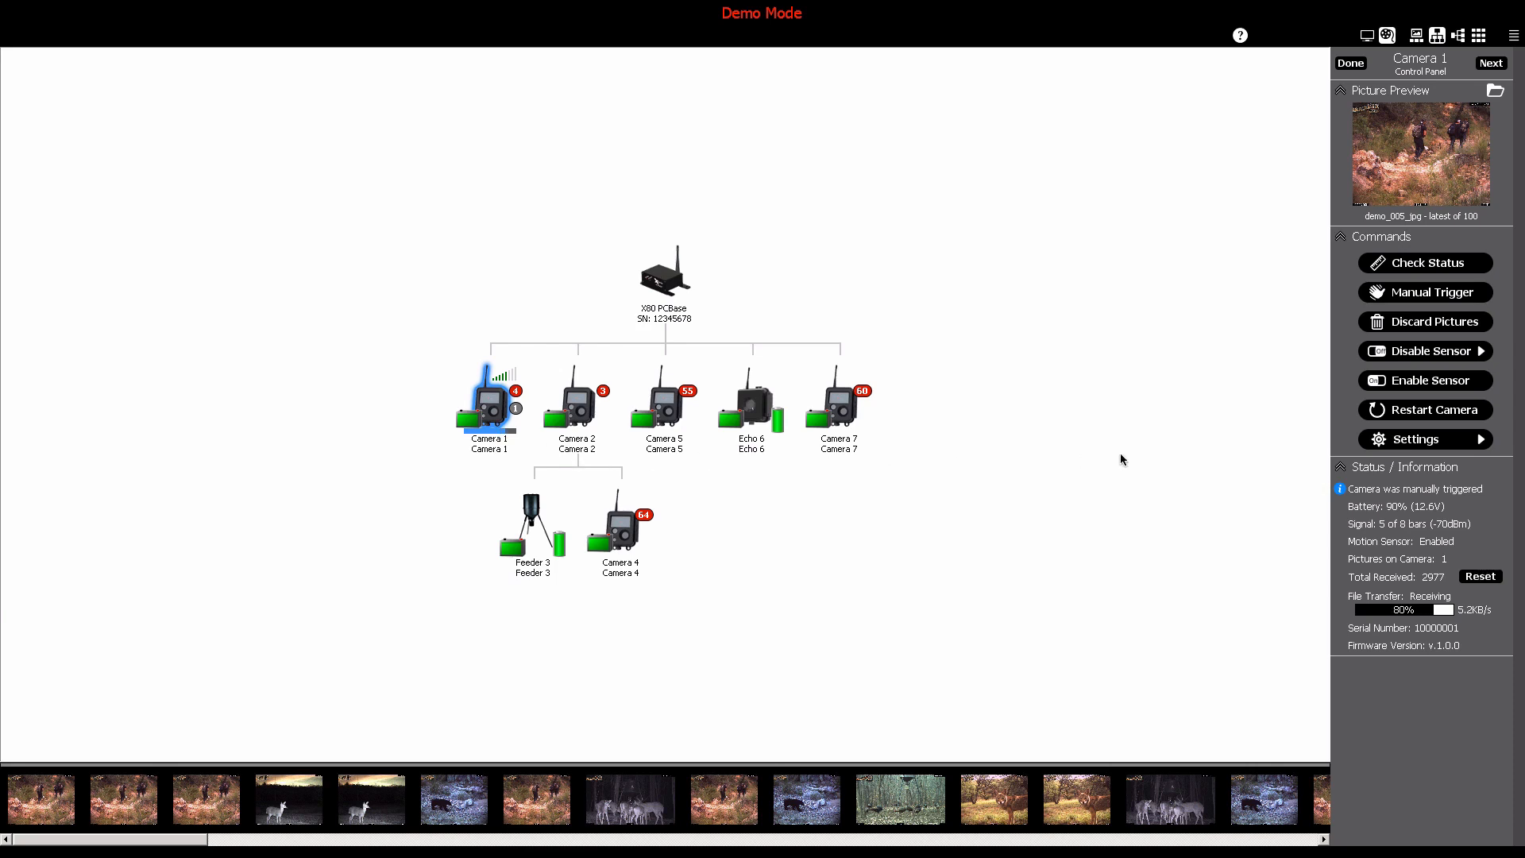
{"action": "left_click", "coordinate": [1423, 321]}
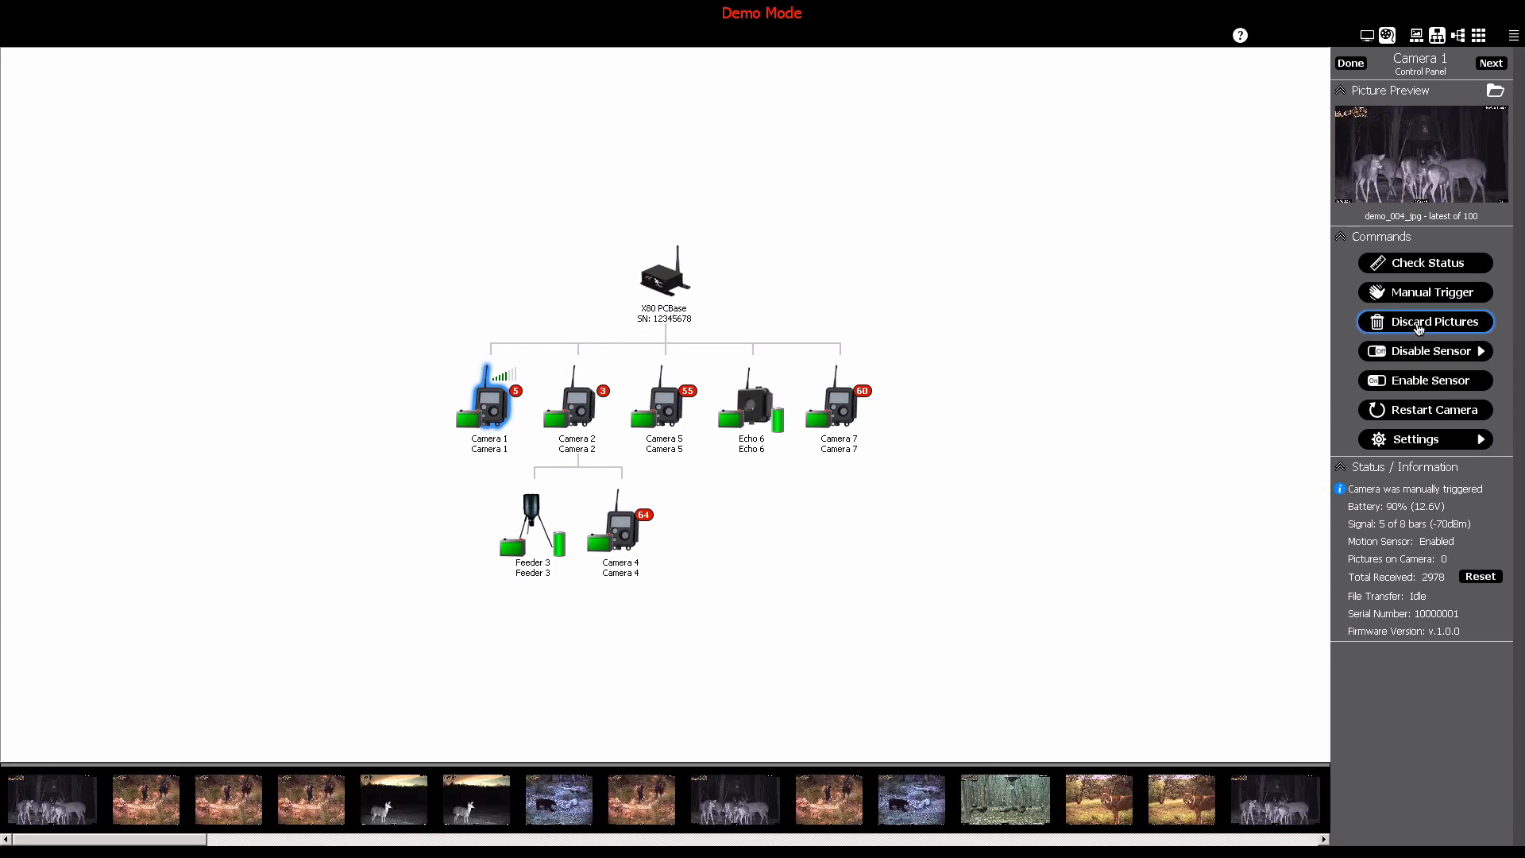
{"action": "mouse_move", "coordinate": [1423, 351]}
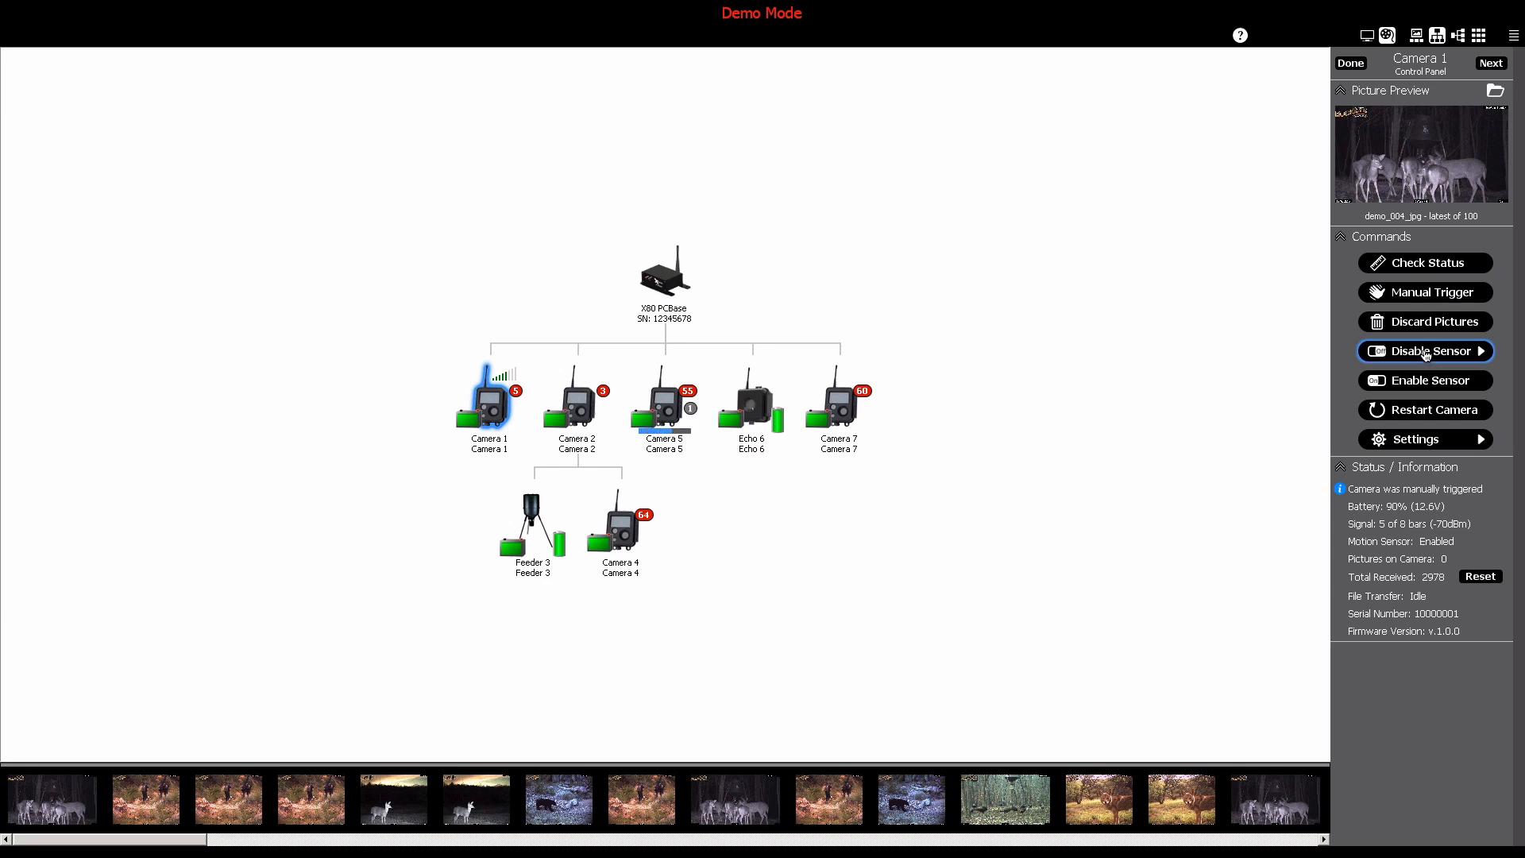
- Disable Camera 1's motion sensor for 20 minutes, showing off until 12:58 PM
{"action": "left_click", "coordinate": [1422, 351]}
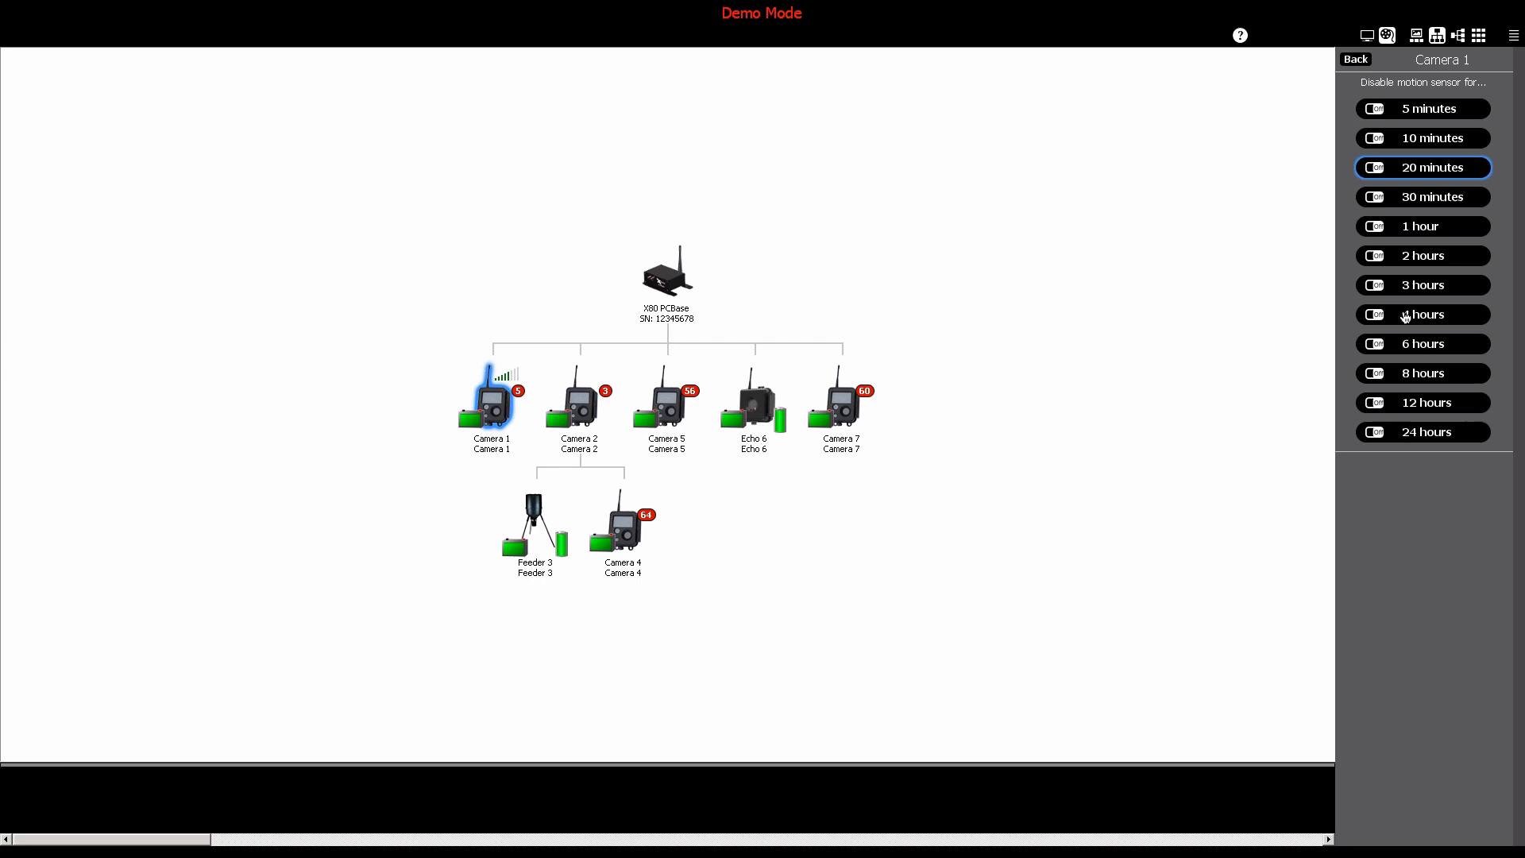
{"action": "left_click", "coordinate": [1419, 284]}
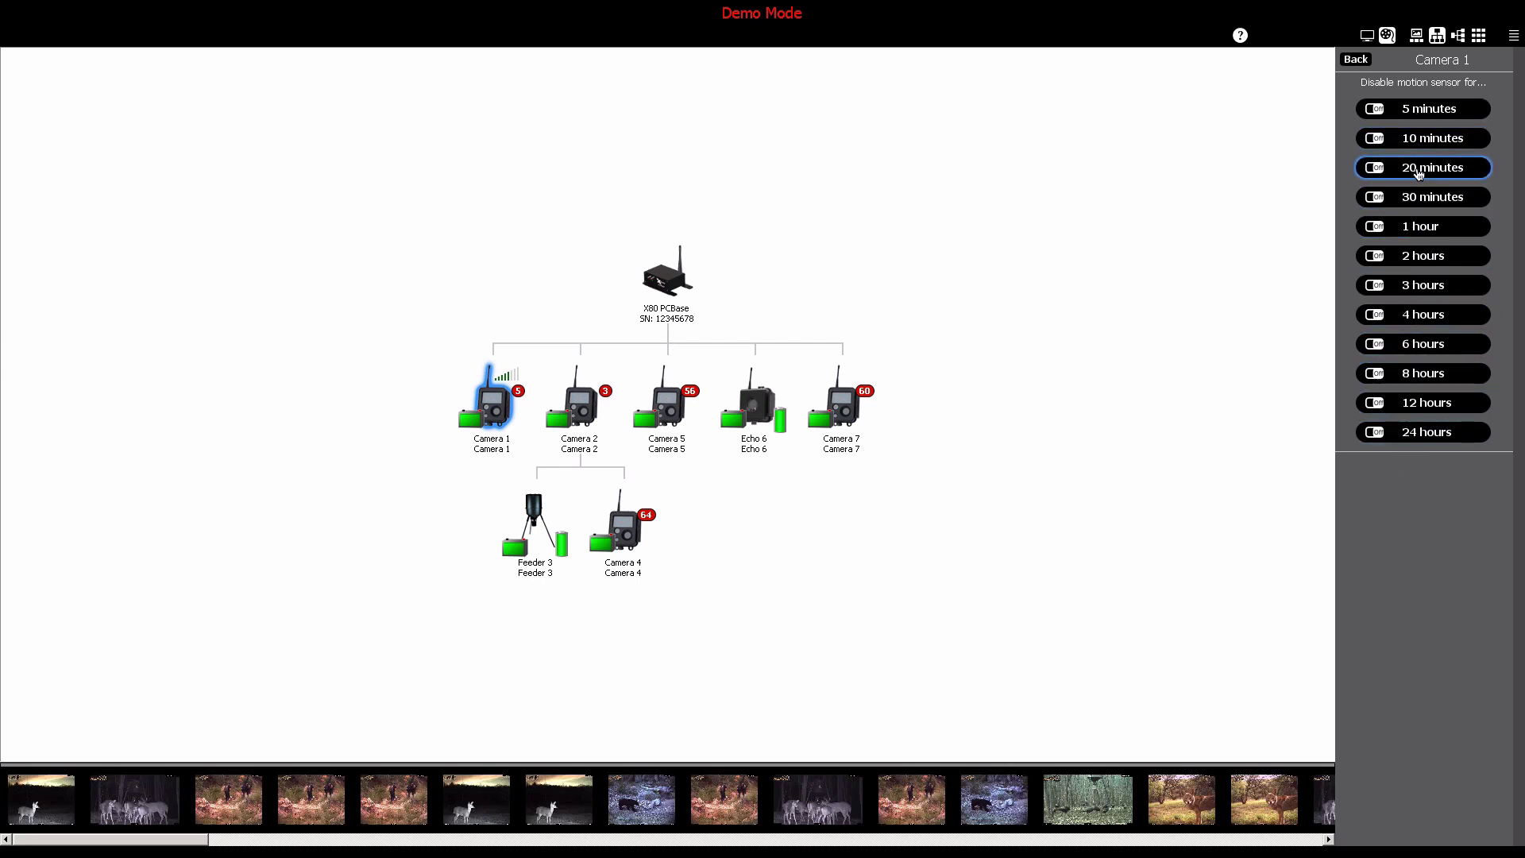
{"action": "left_click", "coordinate": [1355, 59]}
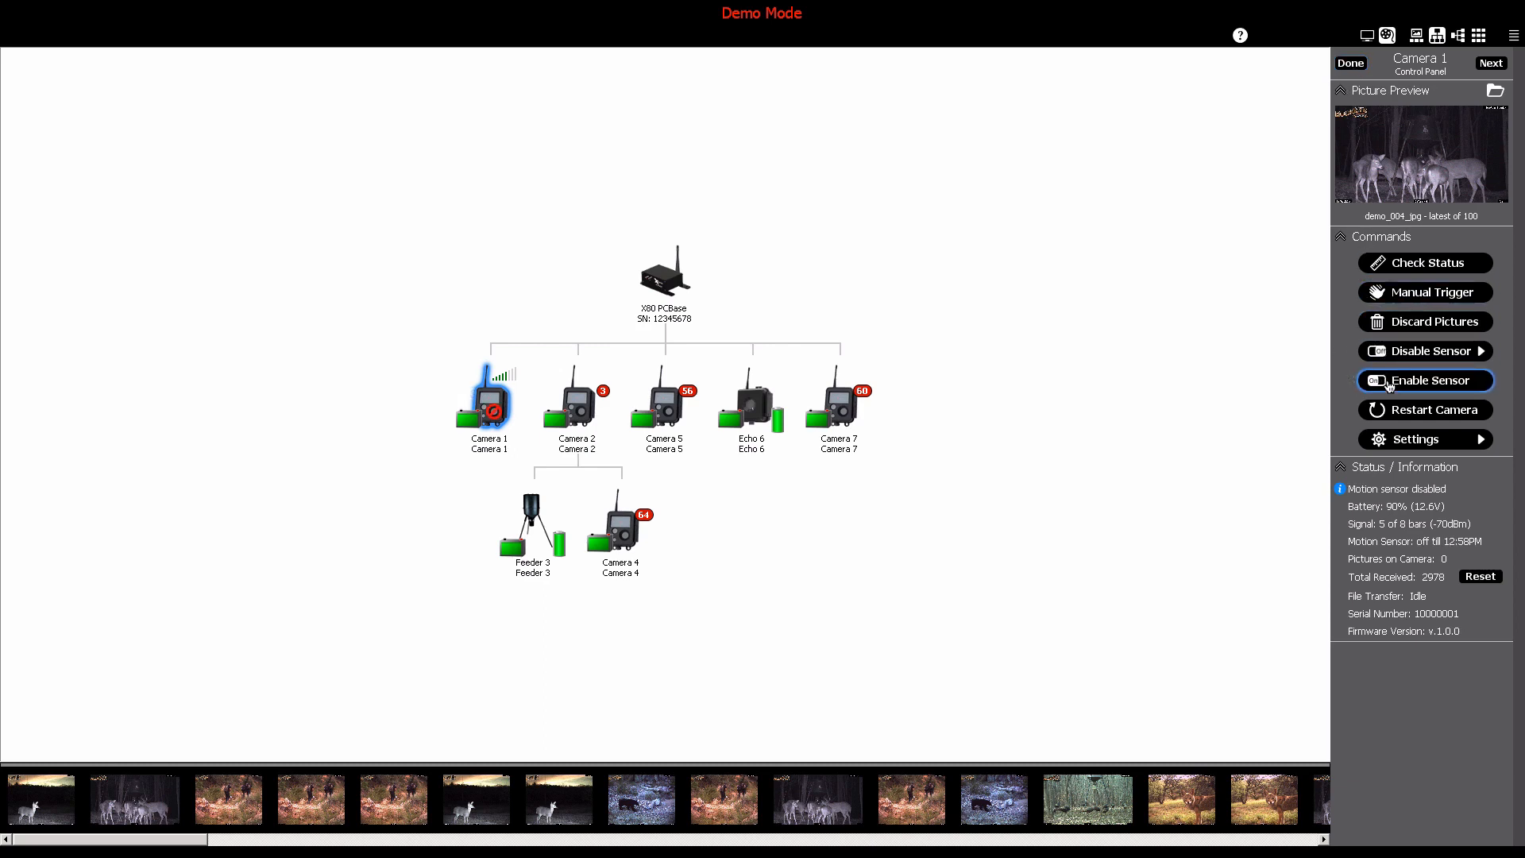
- Re-enable Camera 1's motion sensor and manually trigger another picture capture
{"action": "left_click", "coordinate": [1423, 380]}
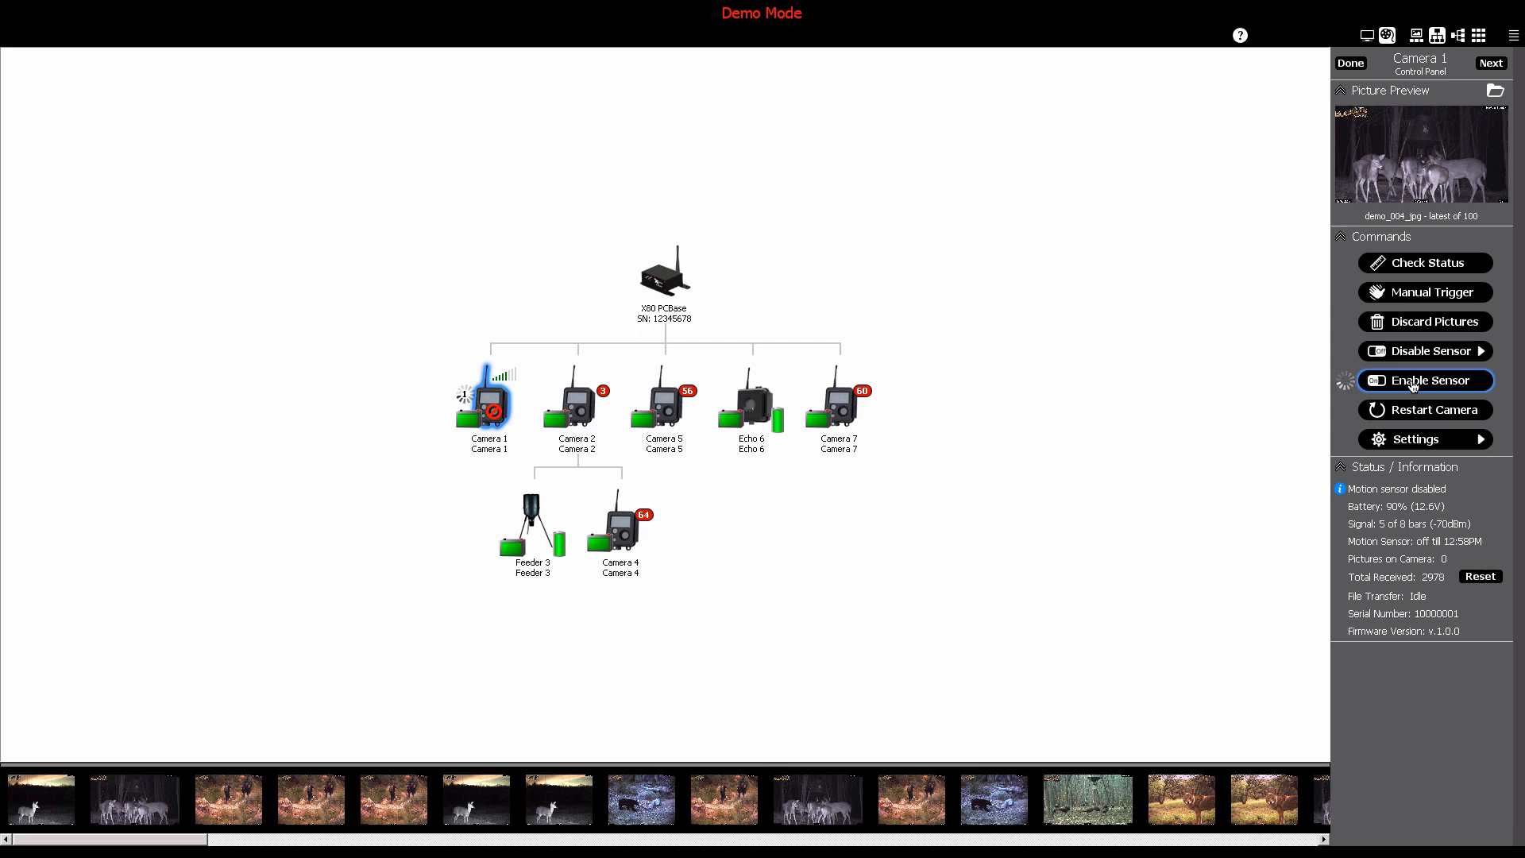
{"action": "left_click", "coordinate": [1423, 379]}
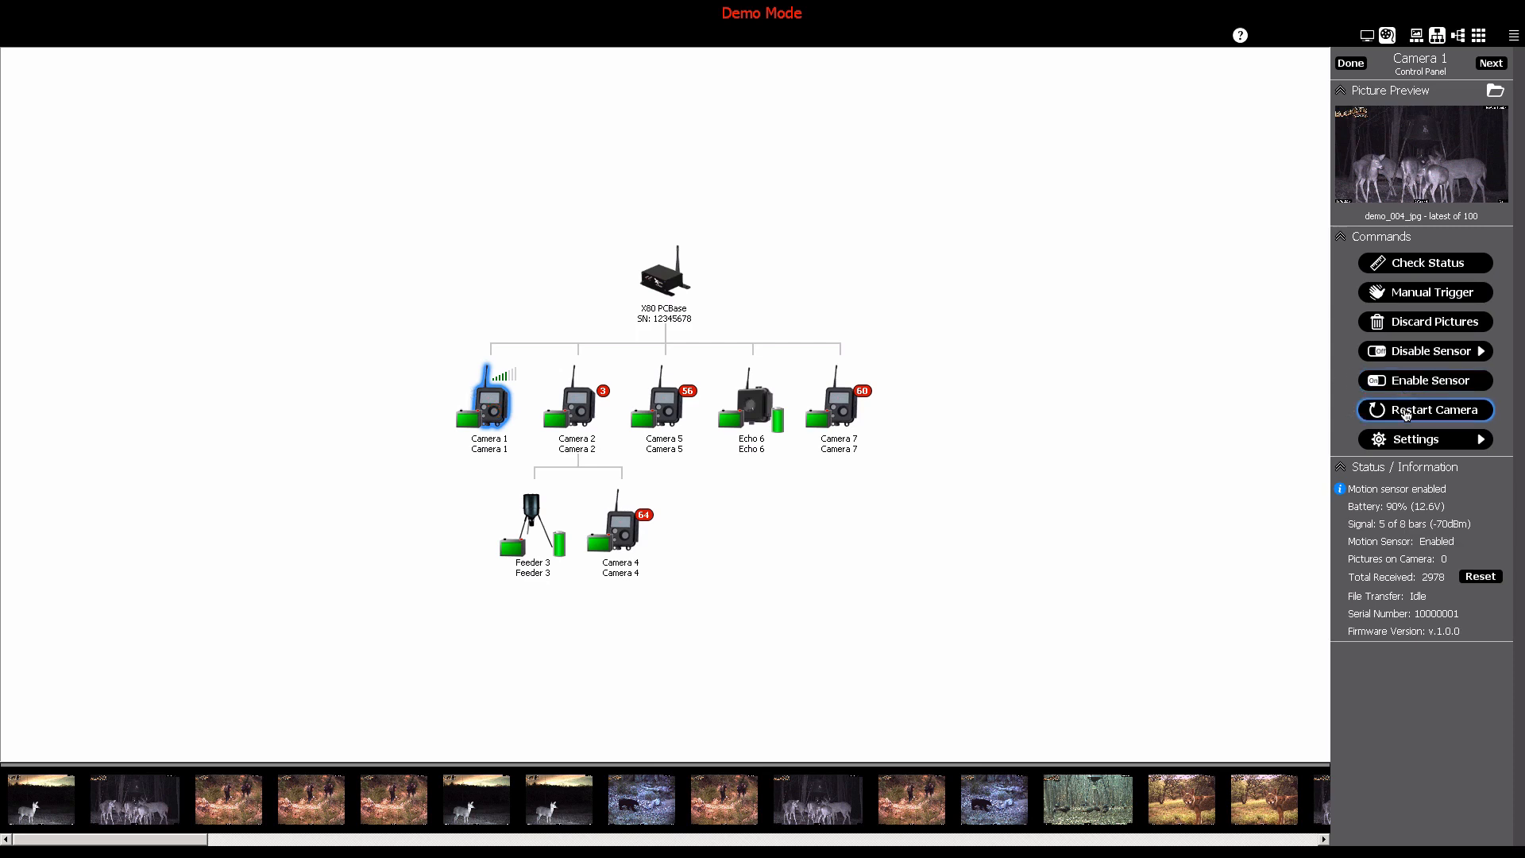
{"action": "mouse_move", "coordinate": [1423, 438]}
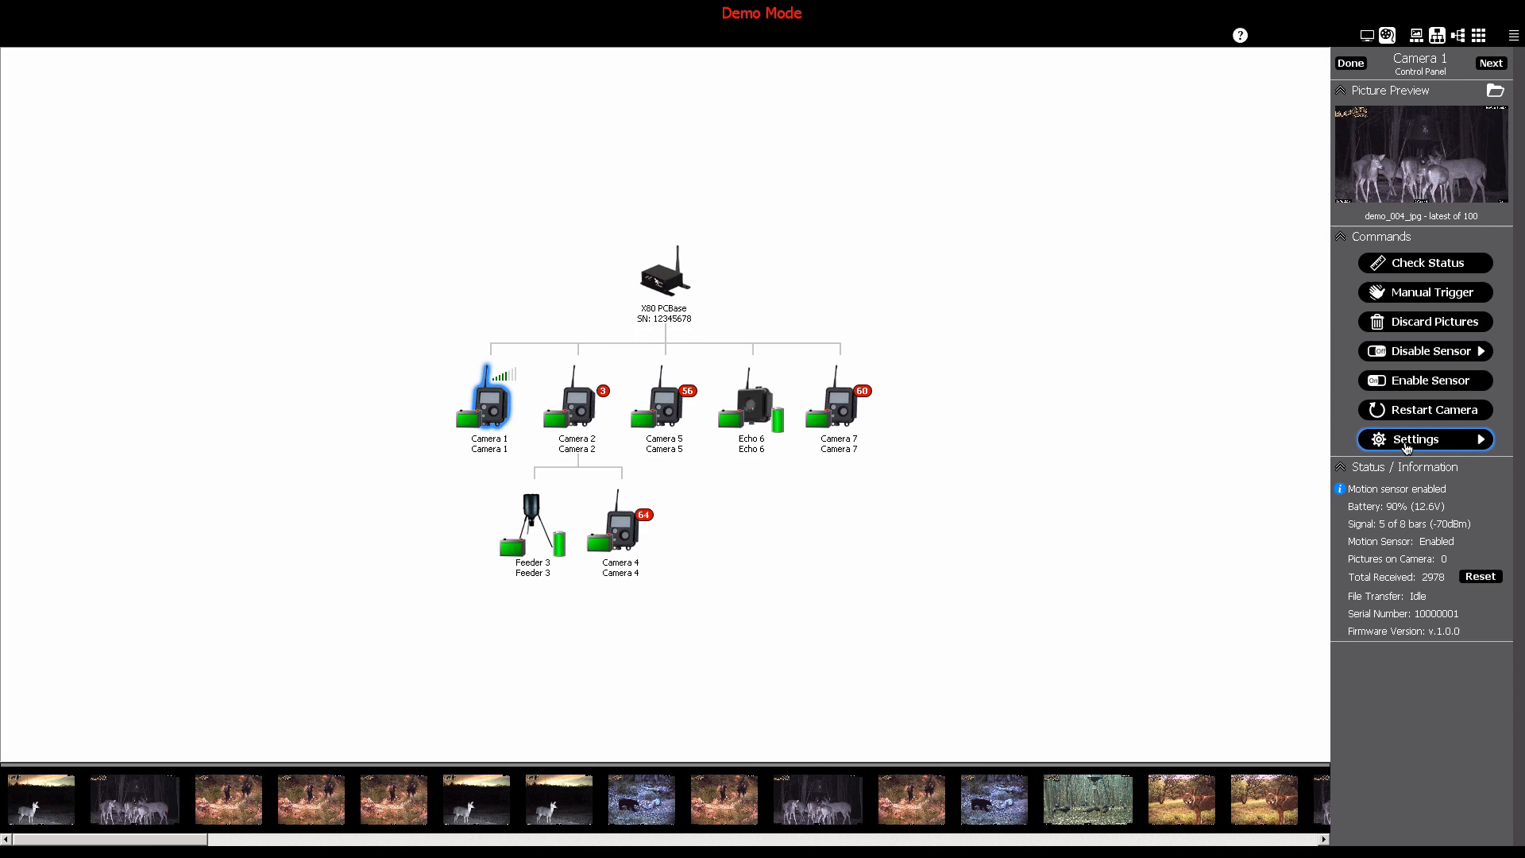
{"action": "left_click", "coordinate": [1410, 438]}
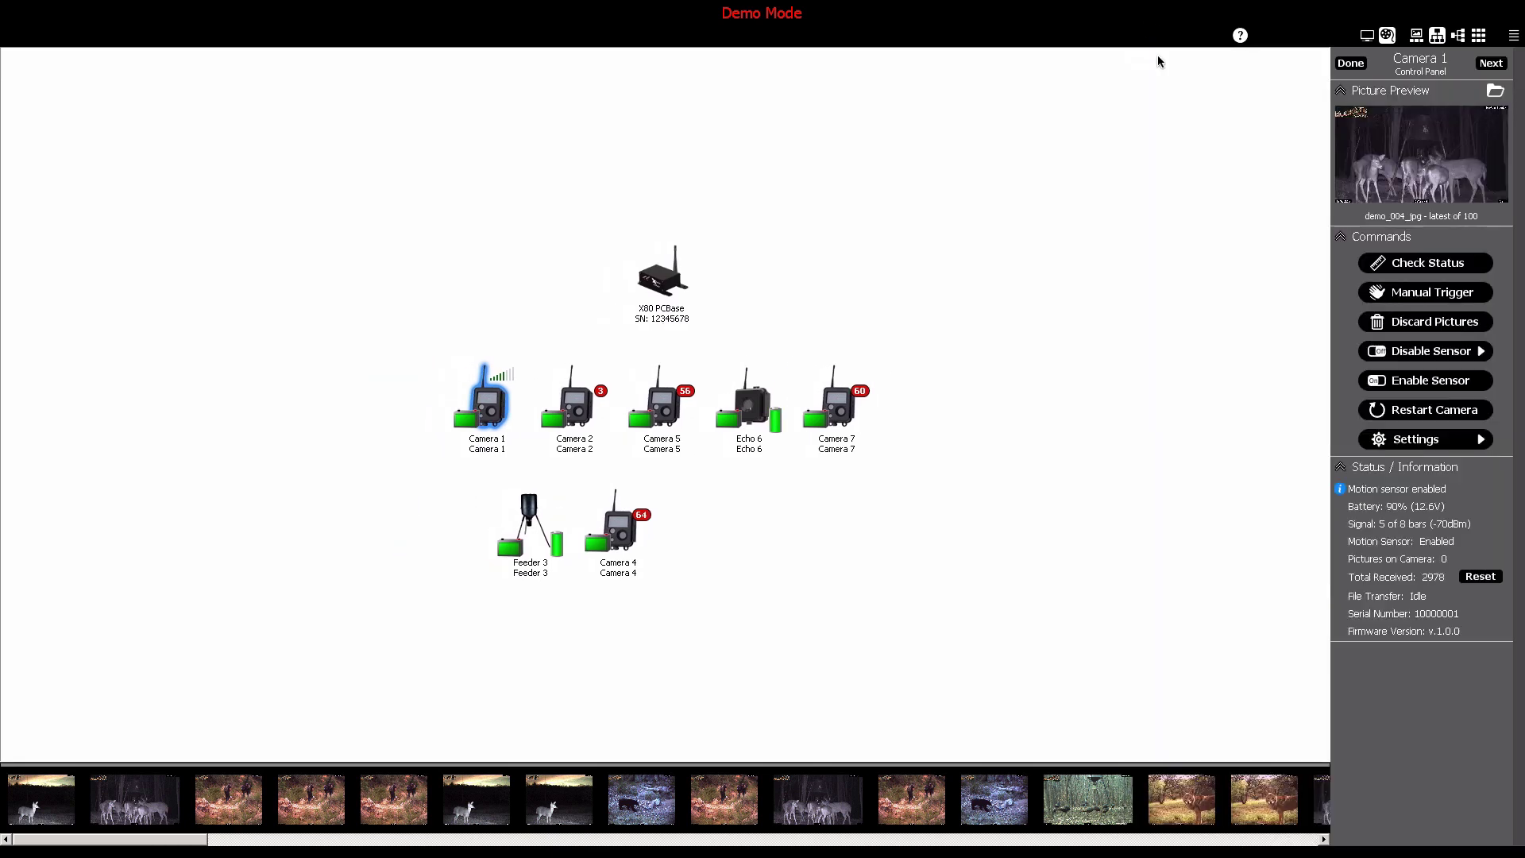
{"action": "left_click", "coordinate": [1423, 292]}
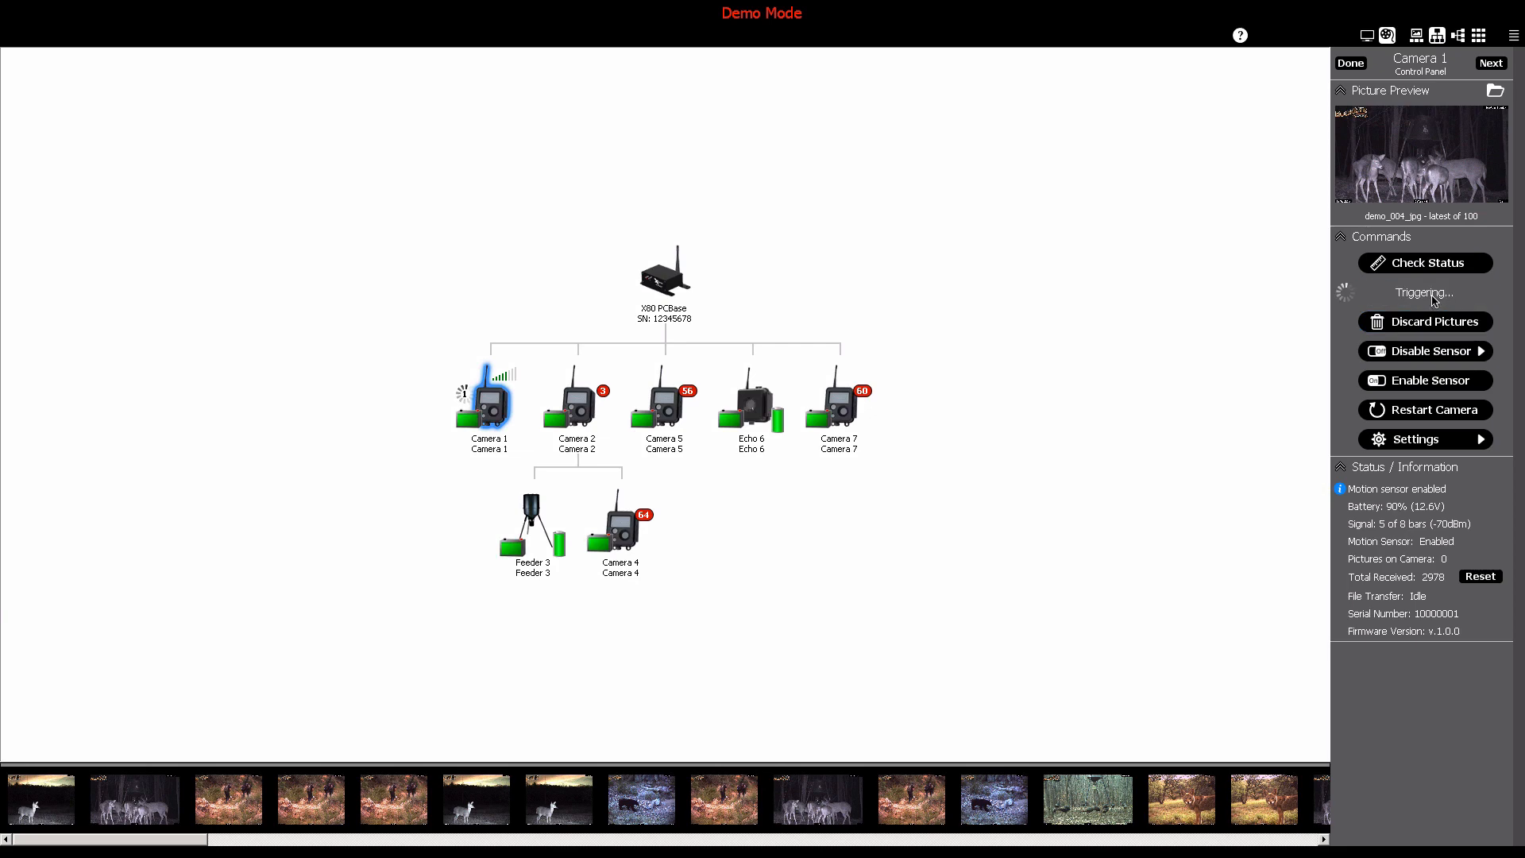